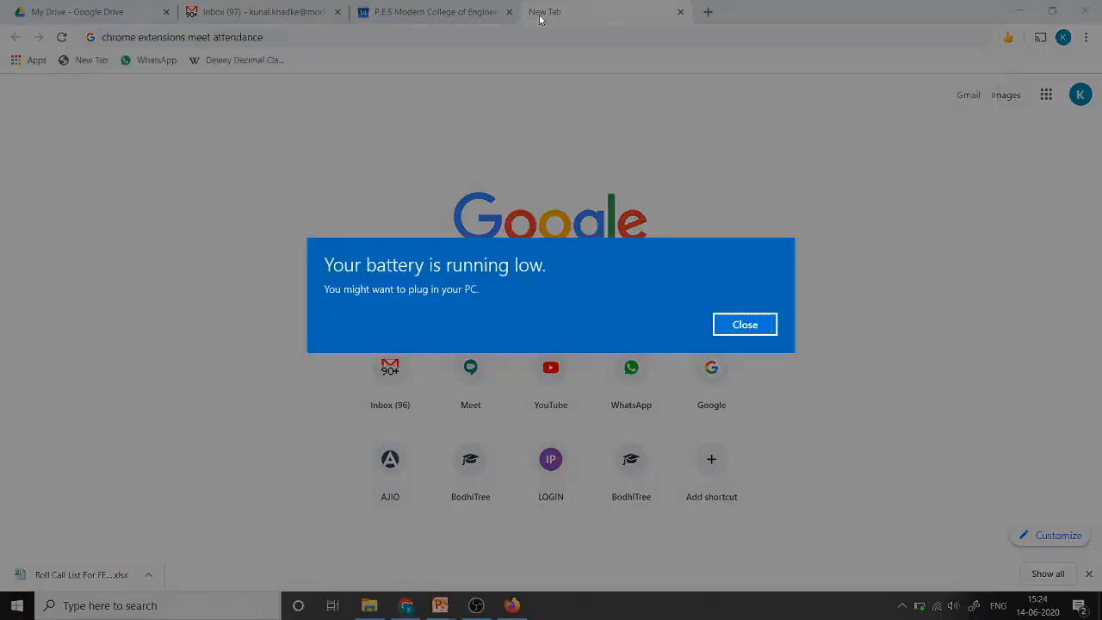
Dismiss the battery notice and open the Meet Attendance search result.
{"action": "left_click", "coordinate": [743, 324]}
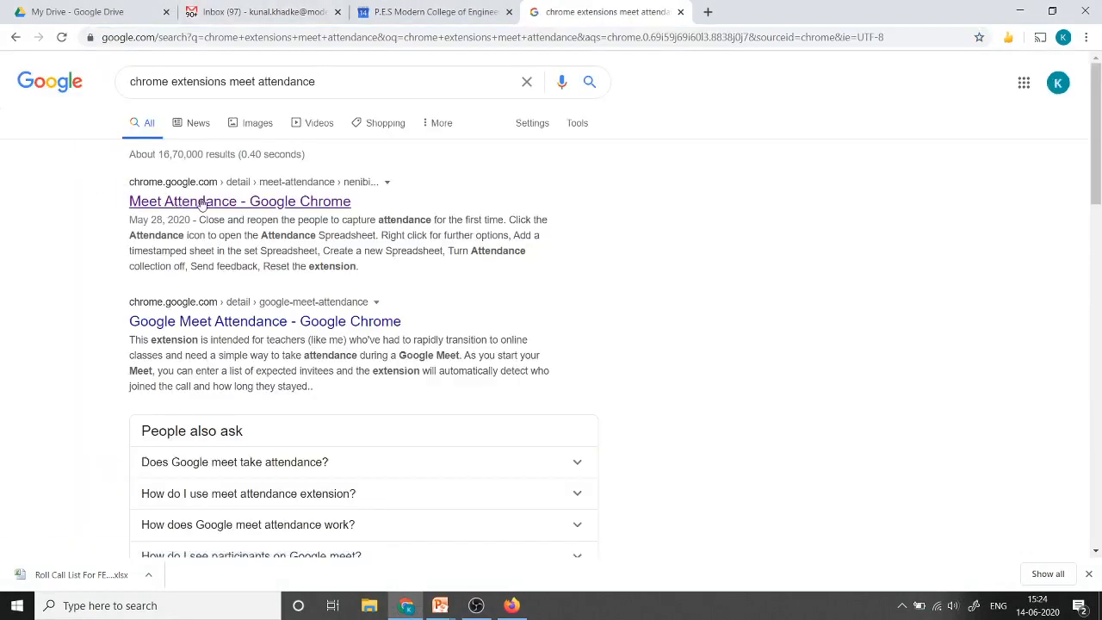
{"action": "left_click", "coordinate": [240, 200]}
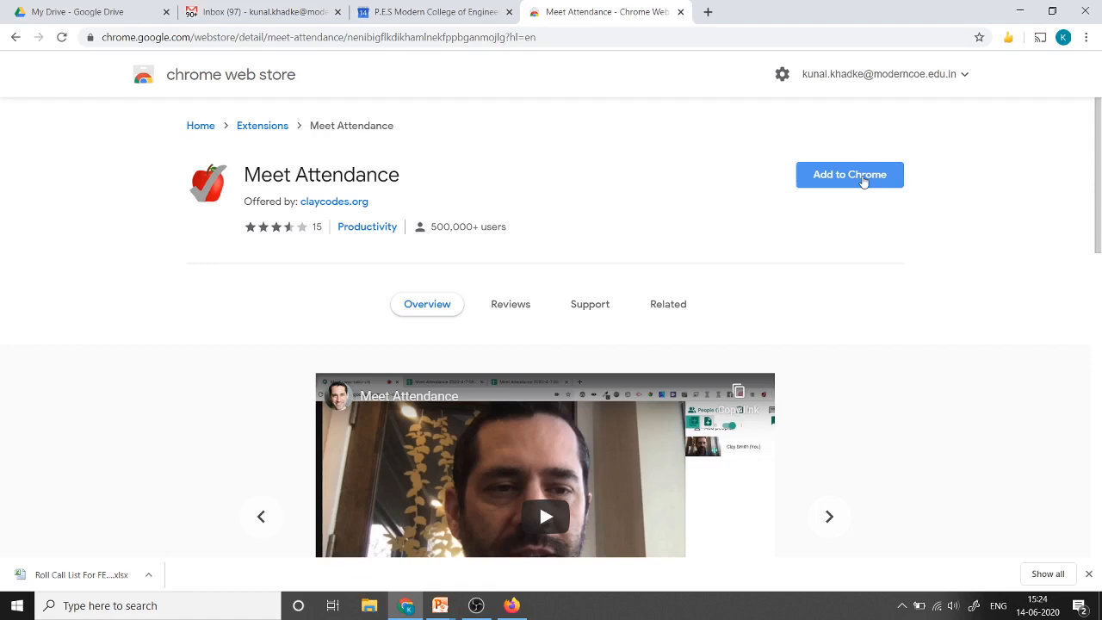
Add the Meet Attendance extension to Chrome and confirm the install.
{"action": "left_click", "coordinate": [848, 174]}
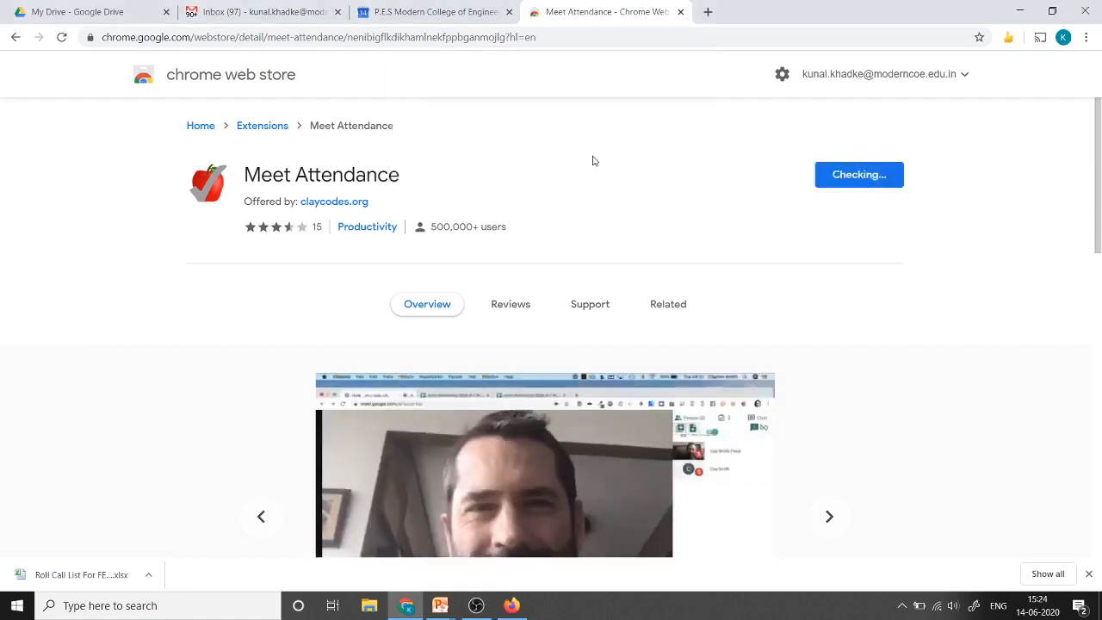
{"action": "left_click", "coordinate": [858, 174]}
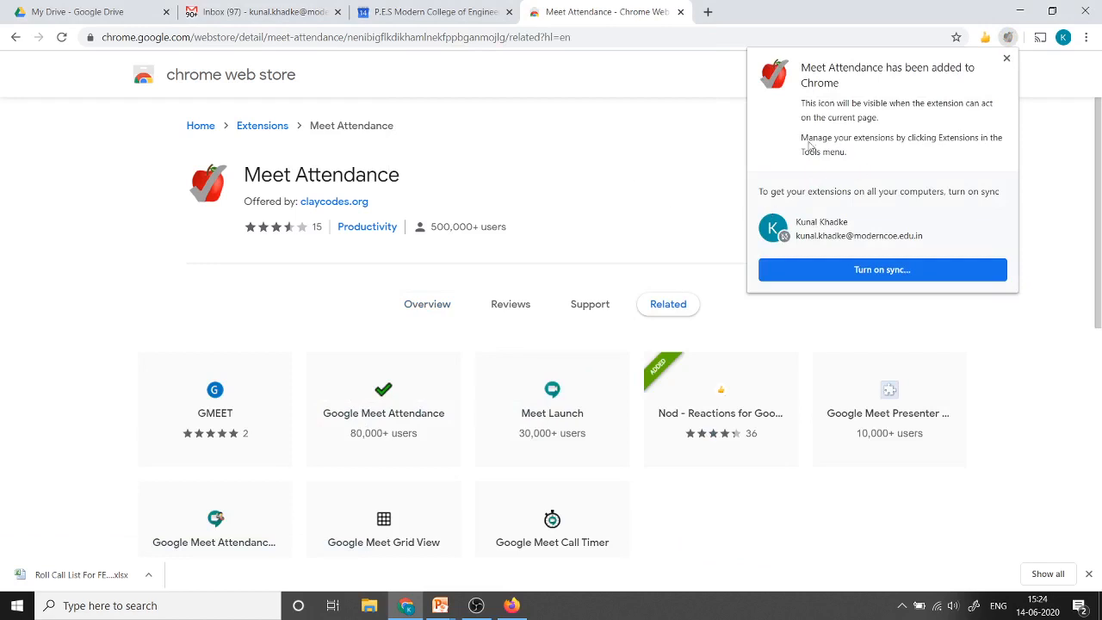
{"action": "mouse_move", "coordinate": [853, 8]}
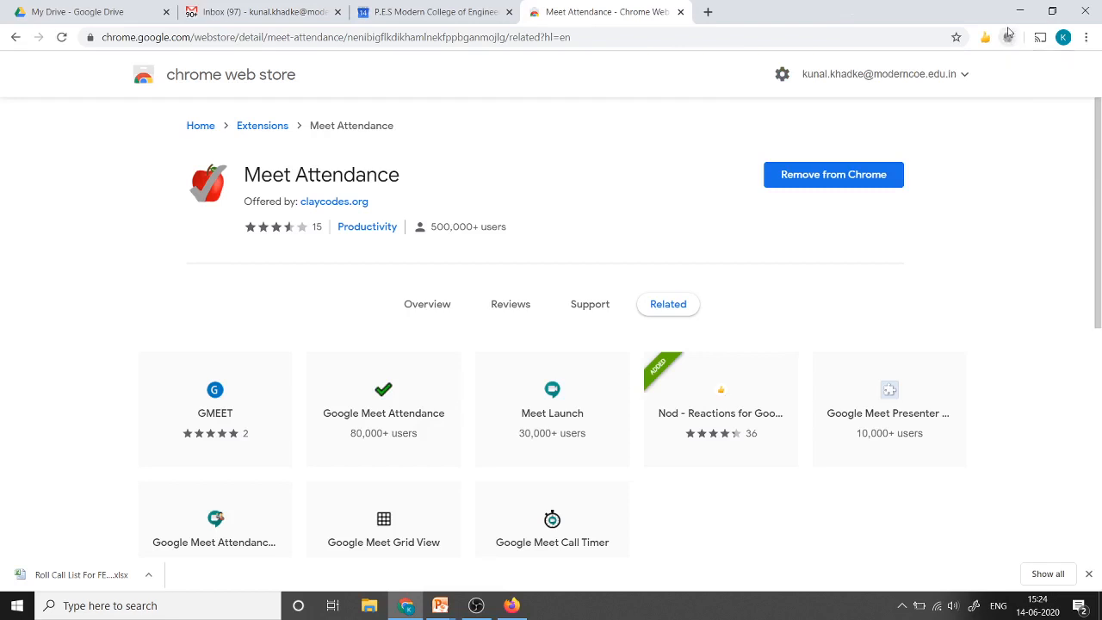
{"action": "mouse_move", "coordinate": [1009, 38]}
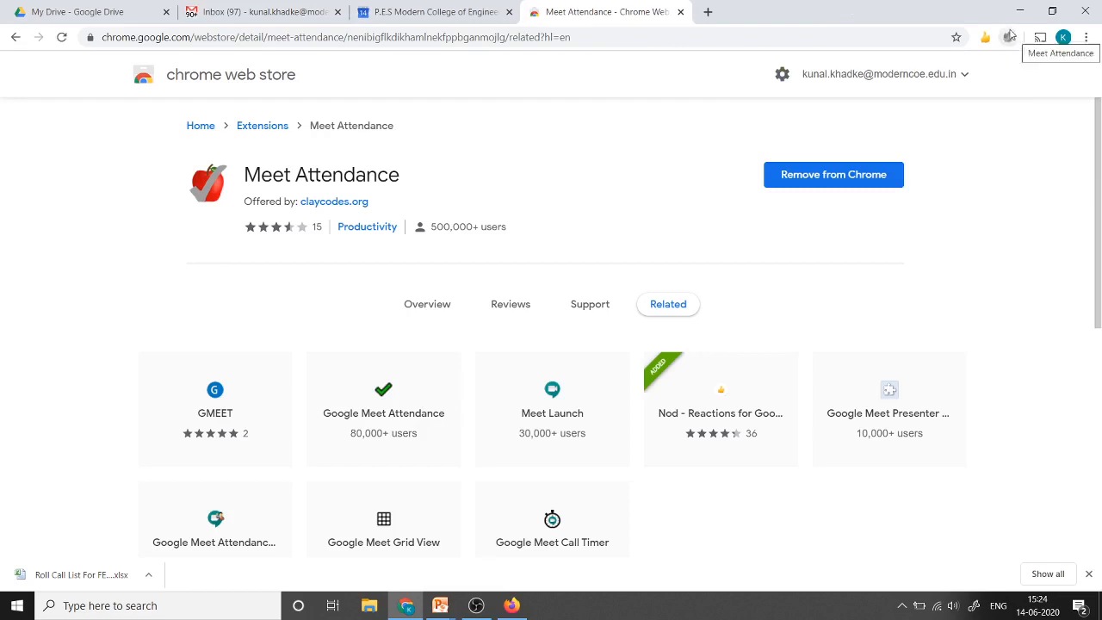
{"action": "mouse_move", "coordinate": [770, 5]}
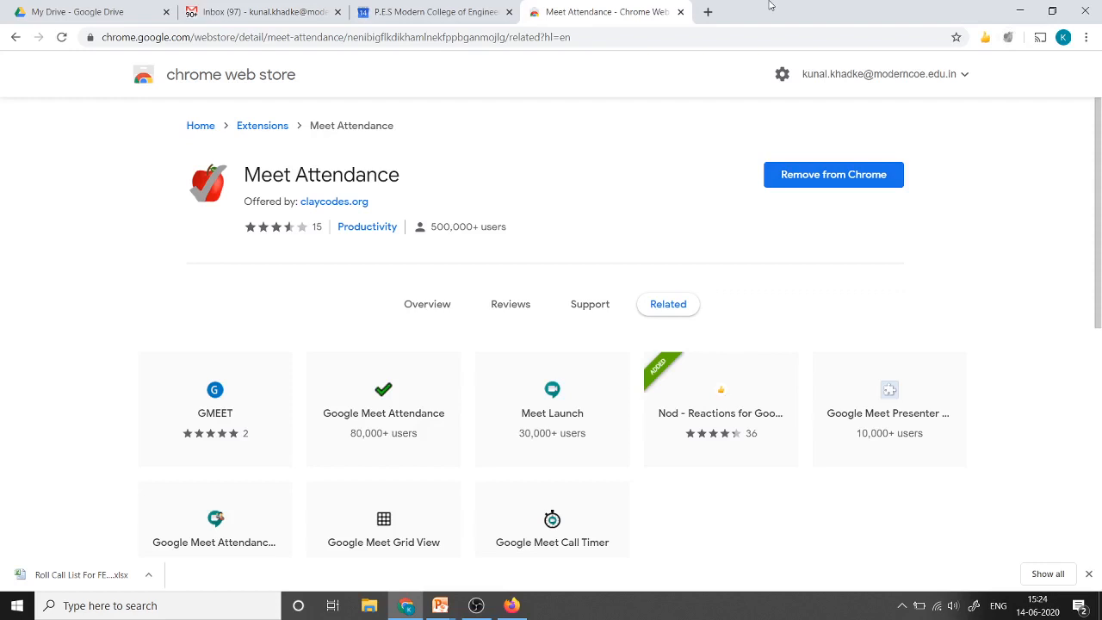
Close the Web Store tab and head to meet.google.com in a new tab.
{"action": "left_click", "coordinate": [682, 10]}
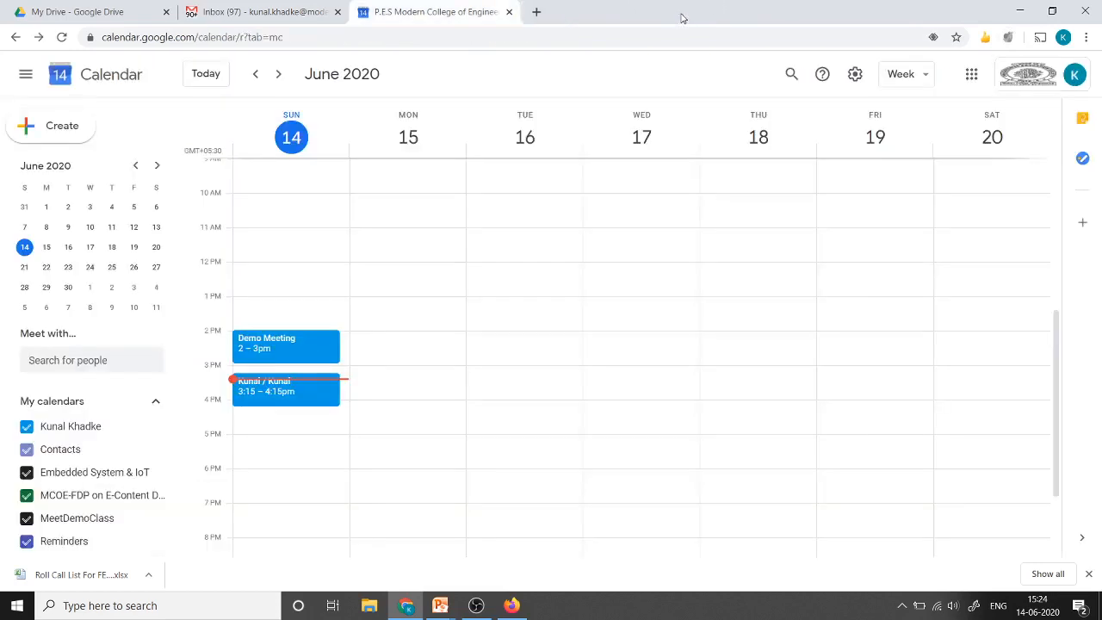
{"action": "type", "text": "mett"}
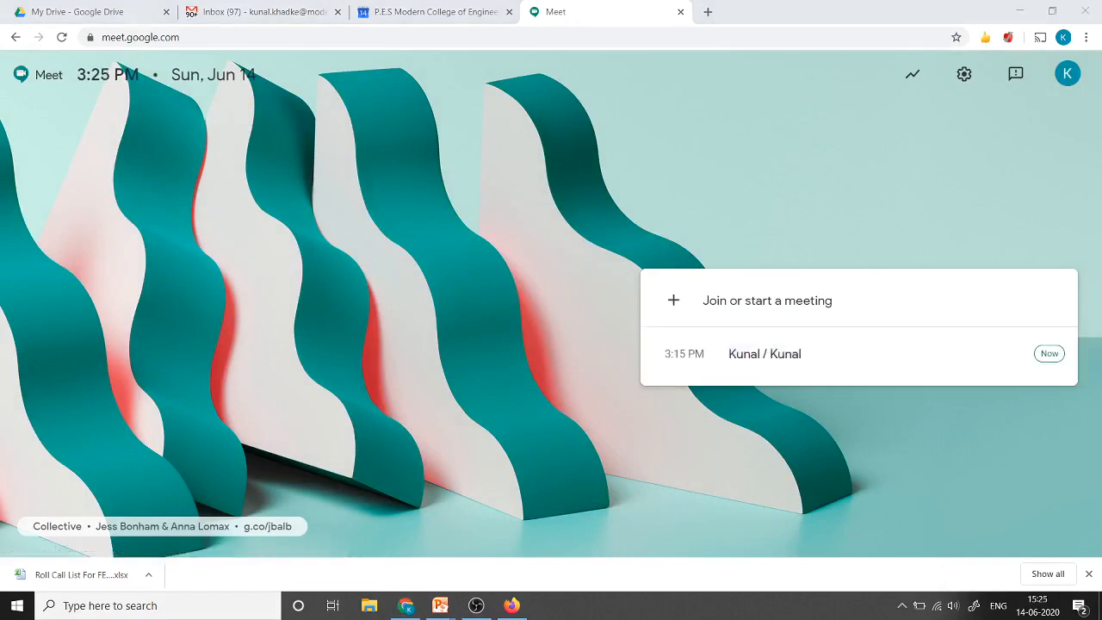
{"action": "mouse_move", "coordinate": [1020, 365]}
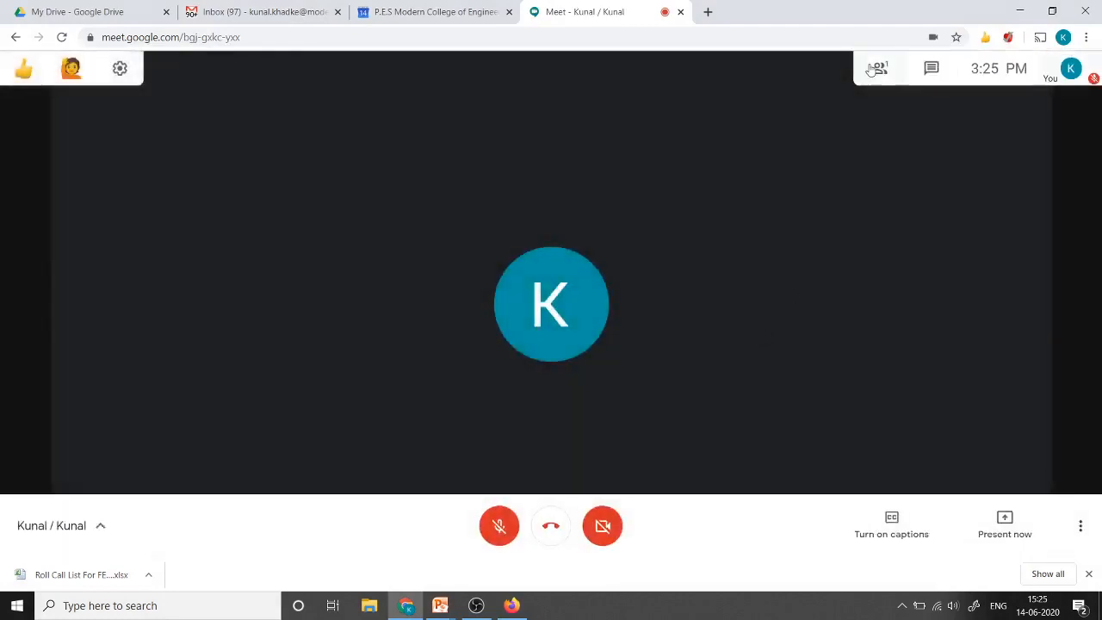
Show the People list for the Kunal / Kunal call with its one participant.
{"action": "left_click", "coordinate": [876, 69]}
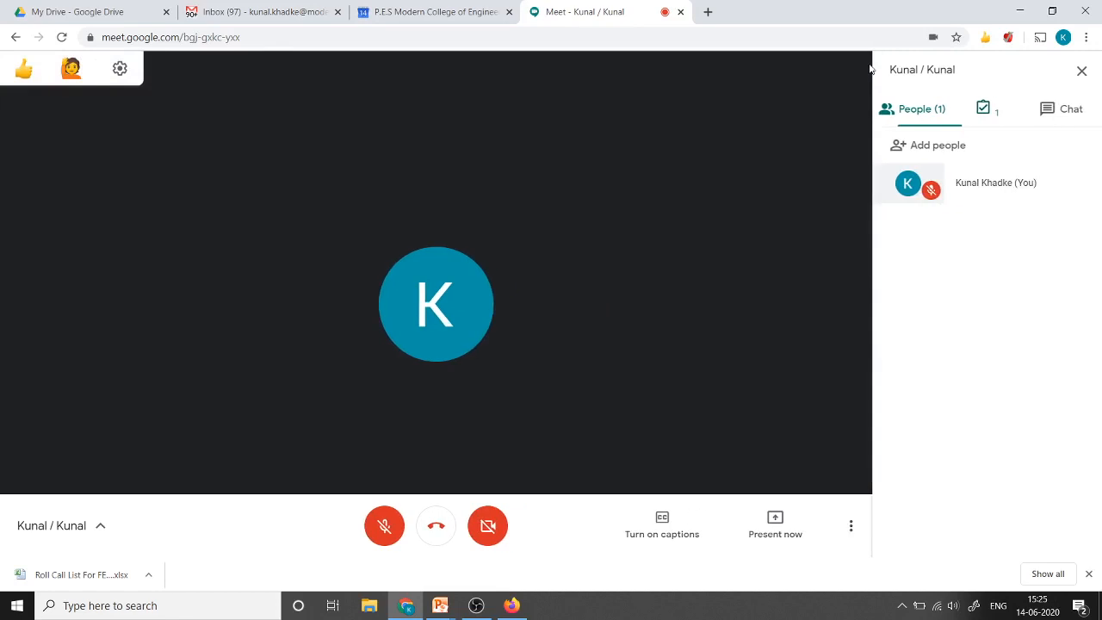
{"action": "mouse_move", "coordinate": [713, 578]}
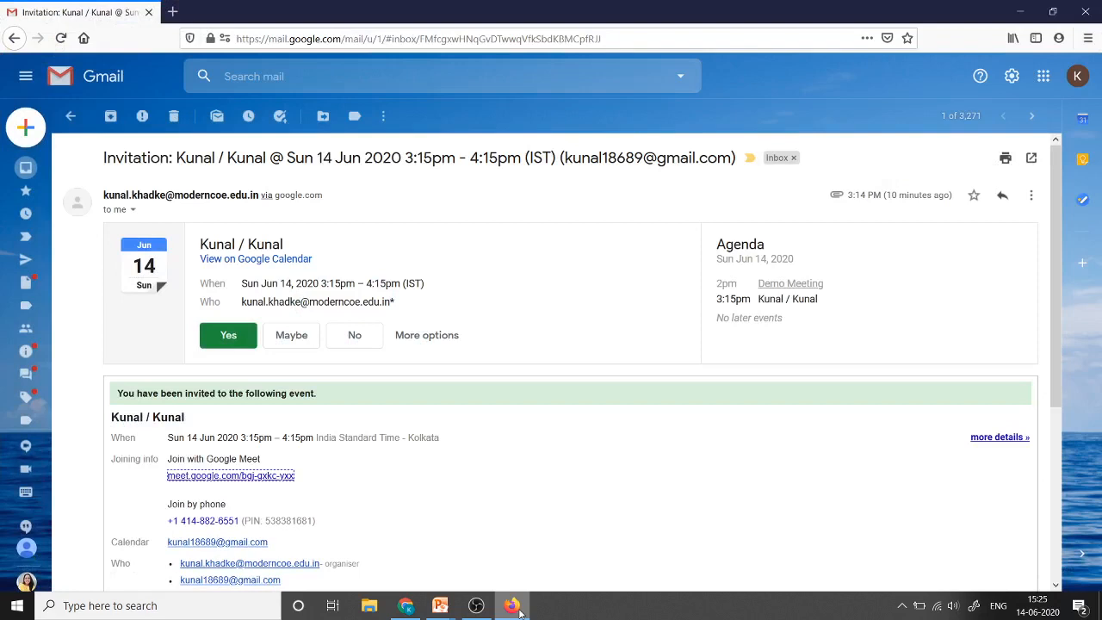
{"action": "mouse_move", "coordinate": [224, 379]}
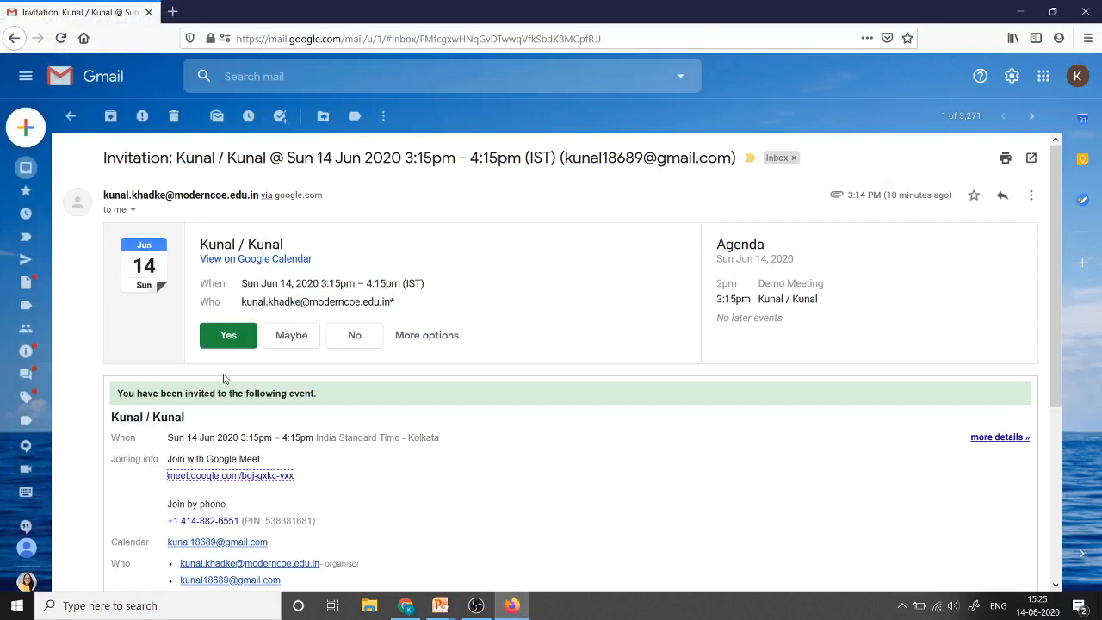
Join the call from the invitation link, answering mic and camera prompts, and show both attendees.
{"action": "left_click", "coordinate": [231, 475]}
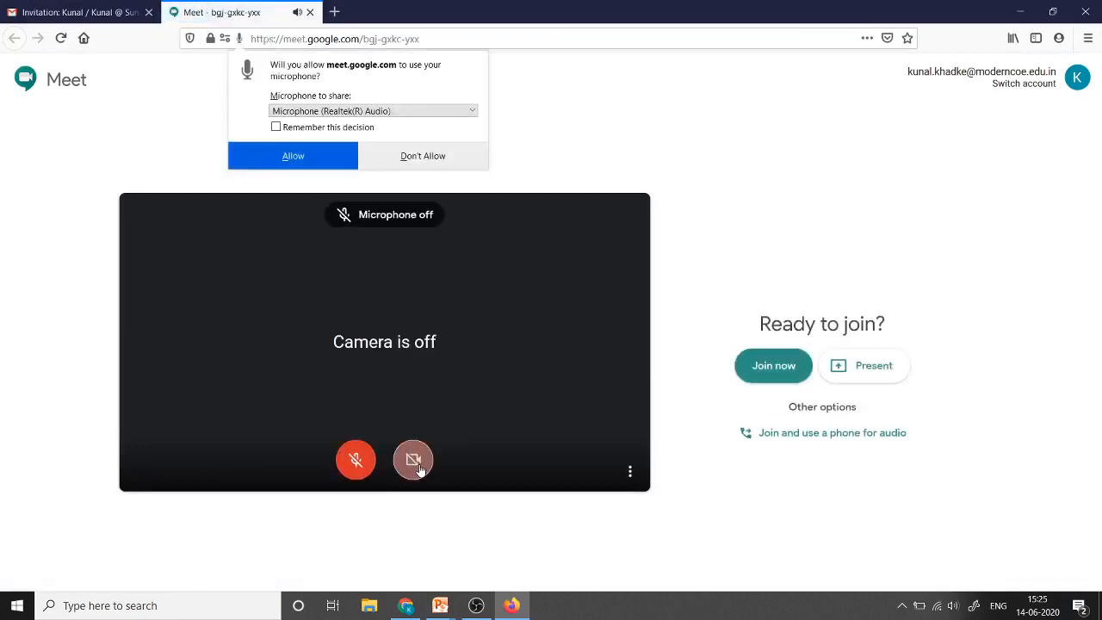
{"action": "left_click", "coordinate": [293, 155]}
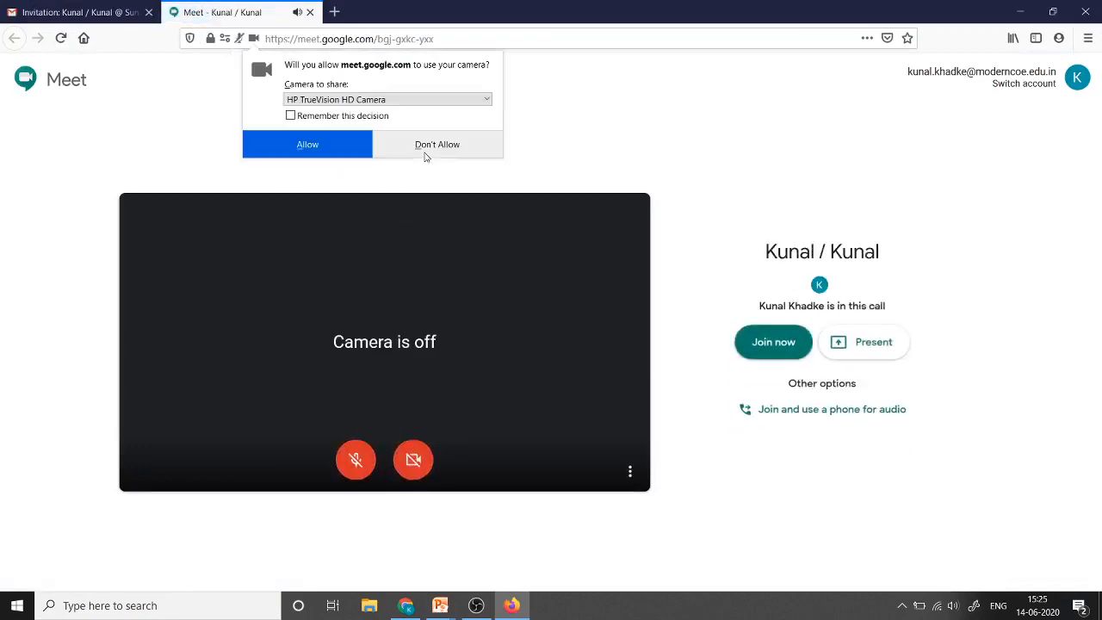
{"action": "left_click", "coordinate": [771, 341]}
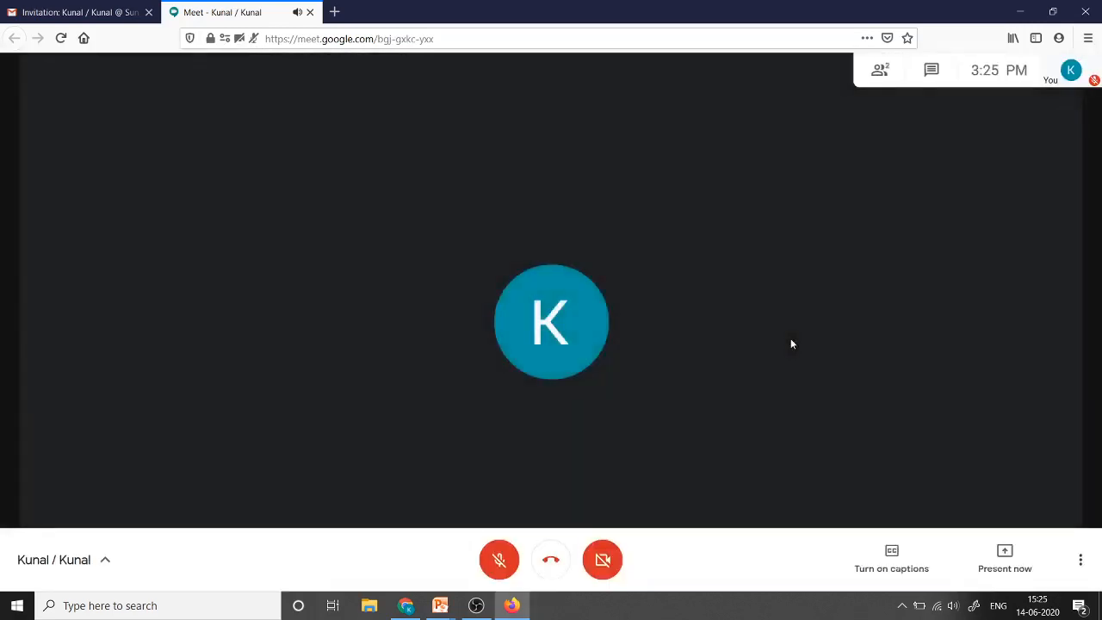
{"action": "left_click", "coordinate": [879, 69]}
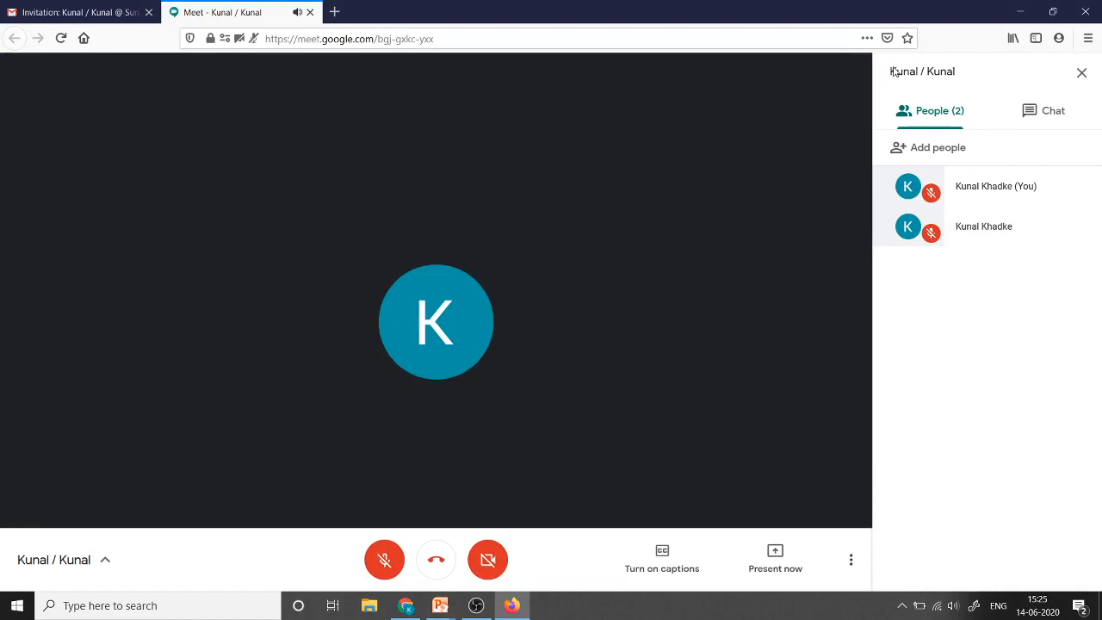
{"action": "mouse_move", "coordinate": [438, 559]}
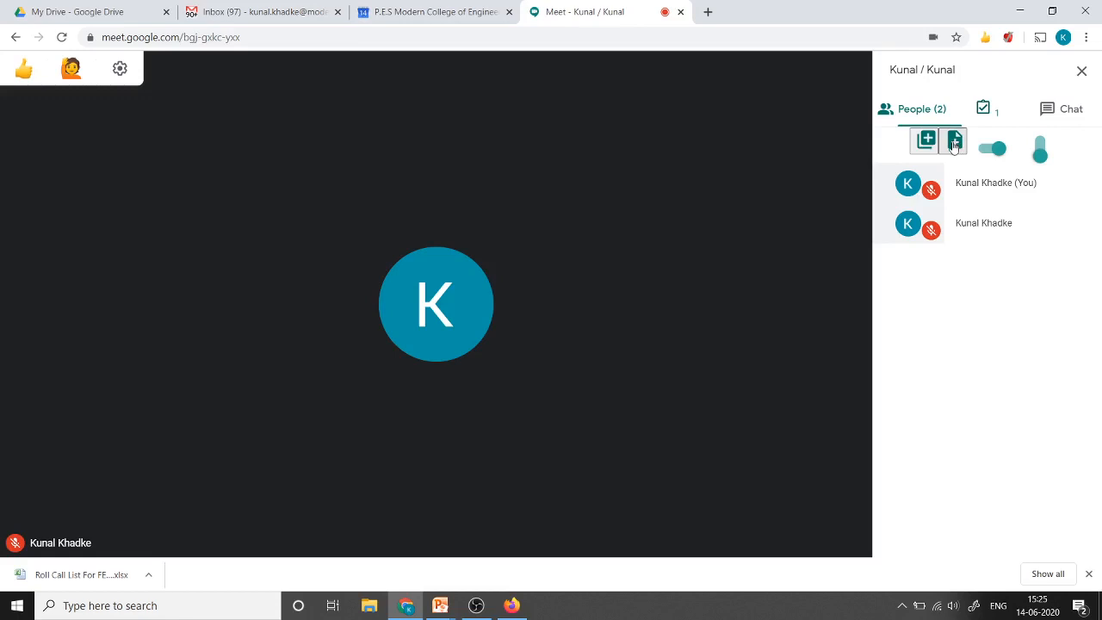
{"action": "mouse_move", "coordinate": [926, 139]}
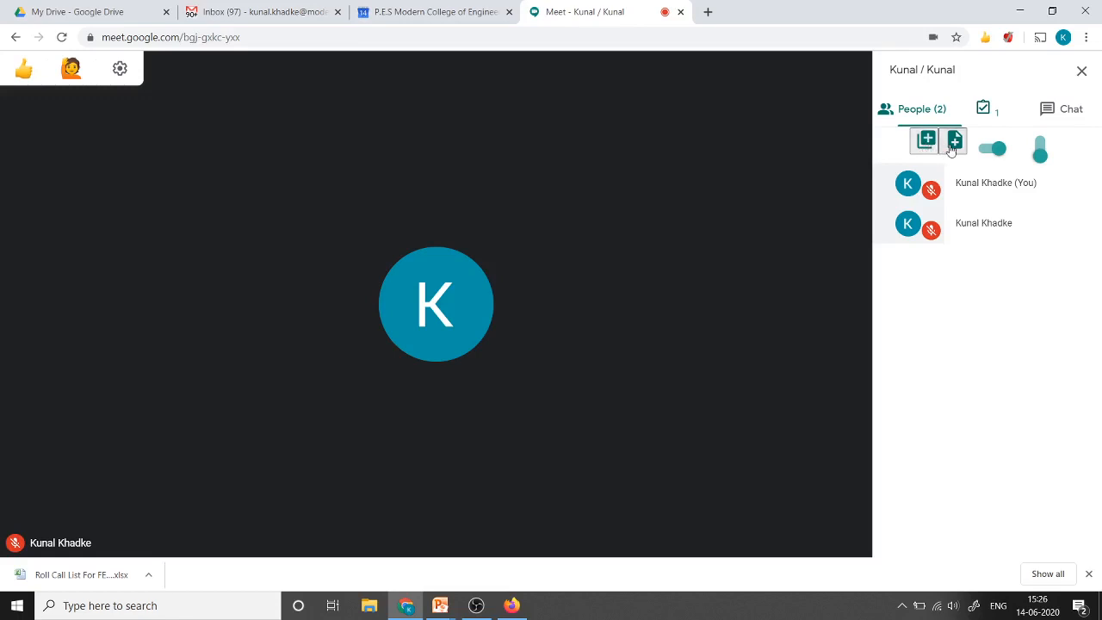
{"action": "mouse_move", "coordinate": [985, 154]}
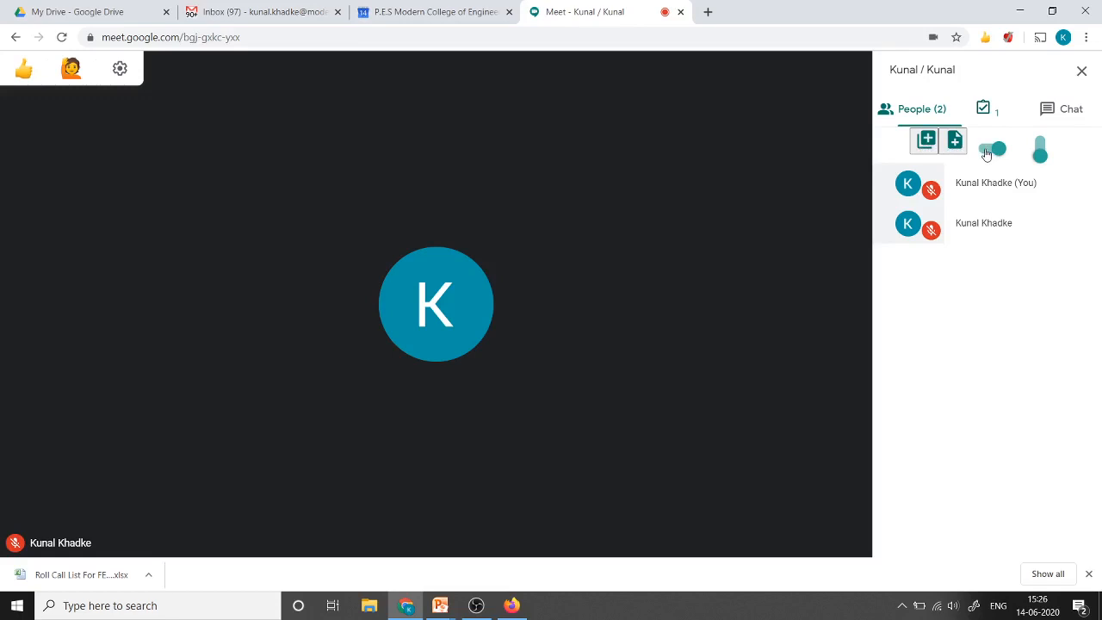
{"action": "mouse_move", "coordinate": [988, 155]}
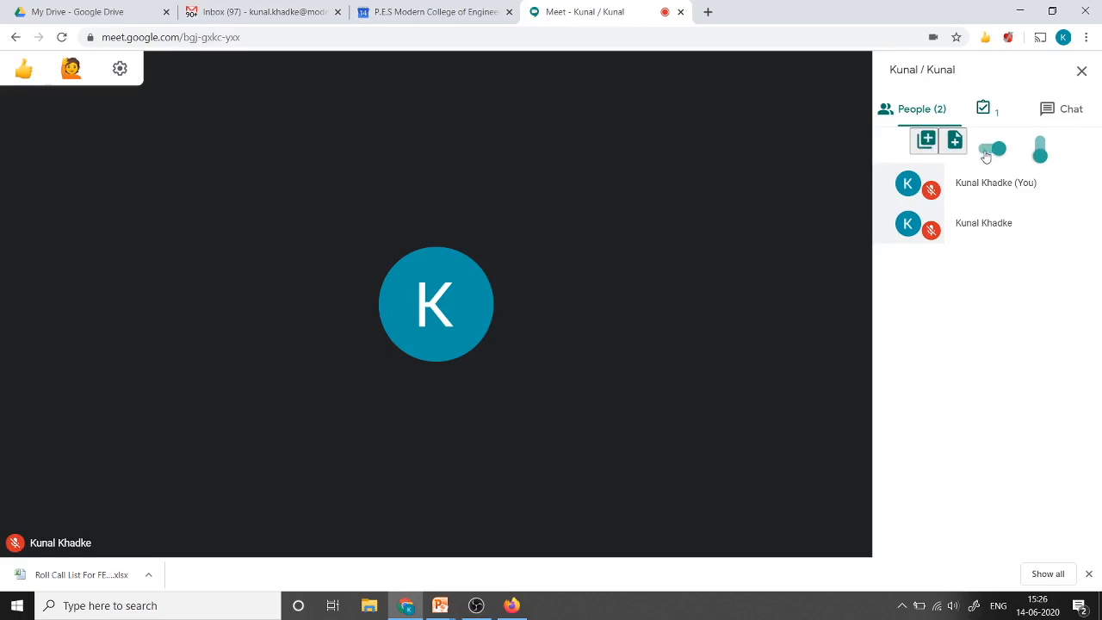
{"action": "mouse_move", "coordinate": [986, 118]}
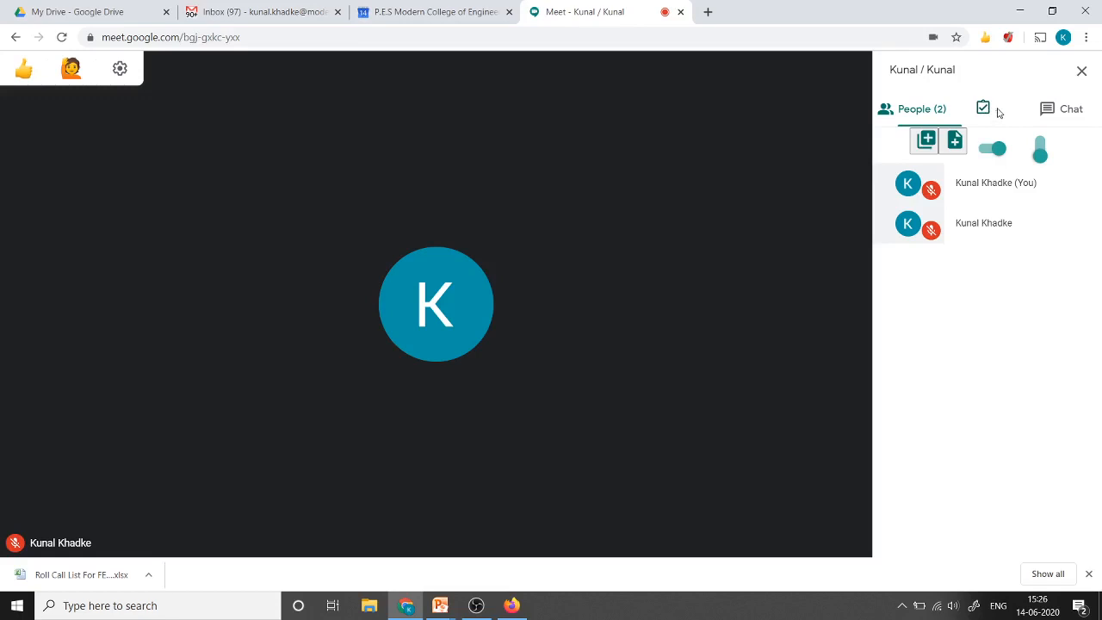
{"action": "mouse_move", "coordinate": [997, 116]}
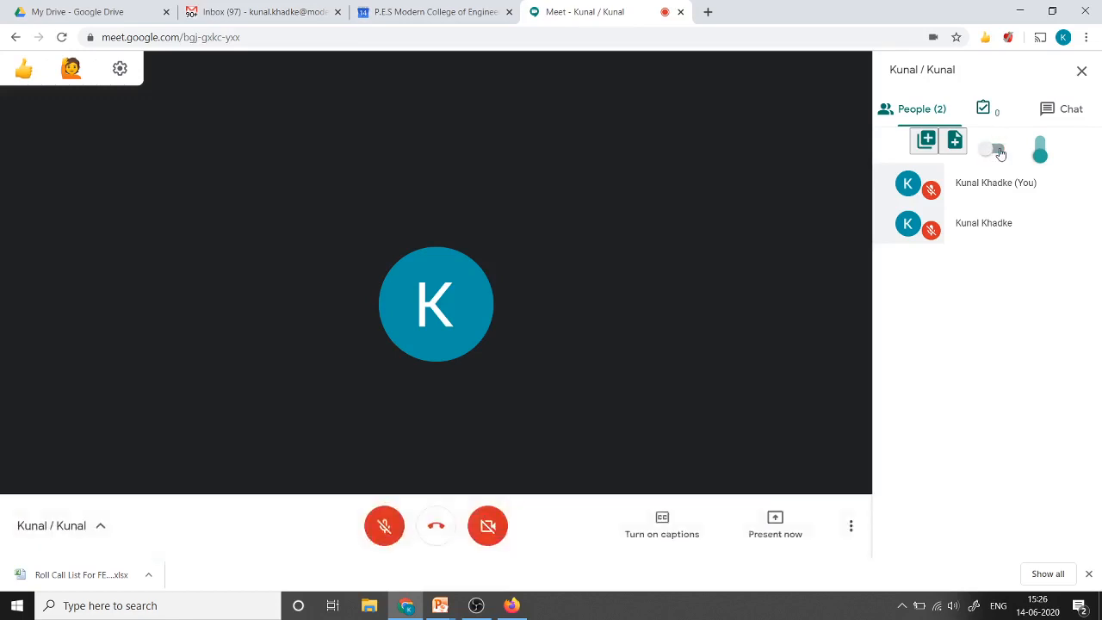
Turn the Meet Attendance logging toggle off in the People panel.
{"action": "left_click", "coordinate": [991, 148]}
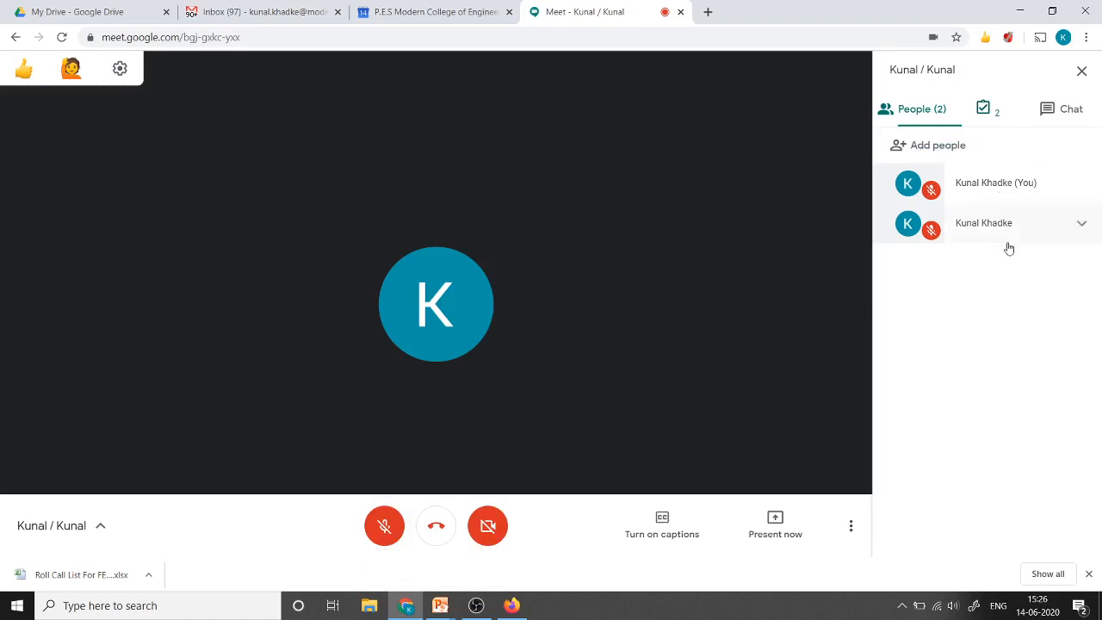
{"action": "left_click", "coordinate": [985, 109]}
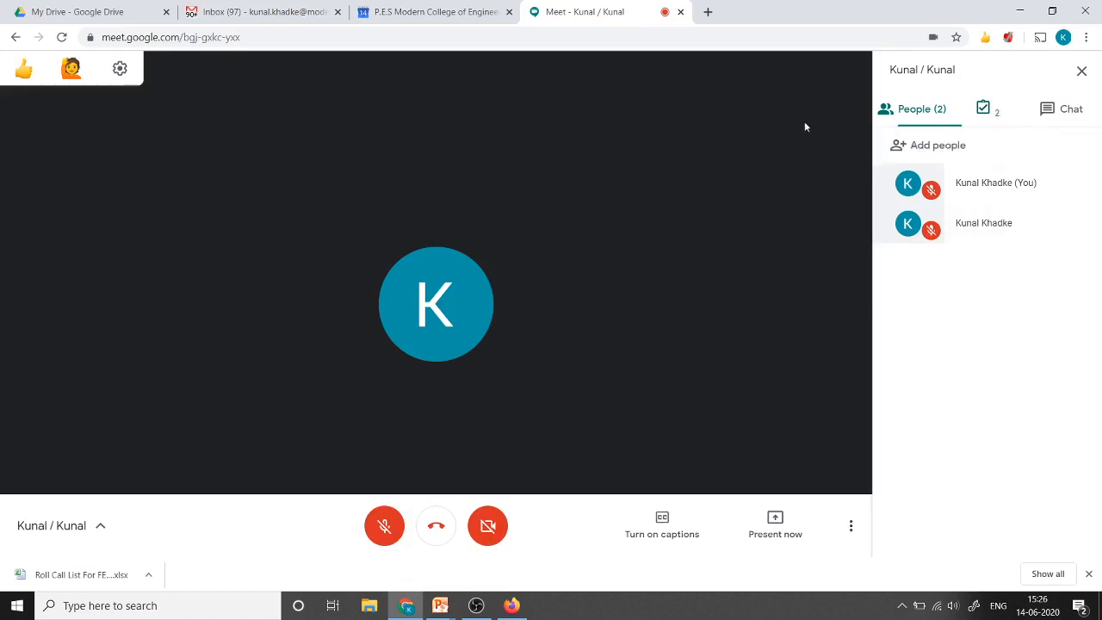
Refresh My Drive and open the new Meet Attendance 2020-6-14 spreadsheet.
{"action": "left_click", "coordinate": [77, 11]}
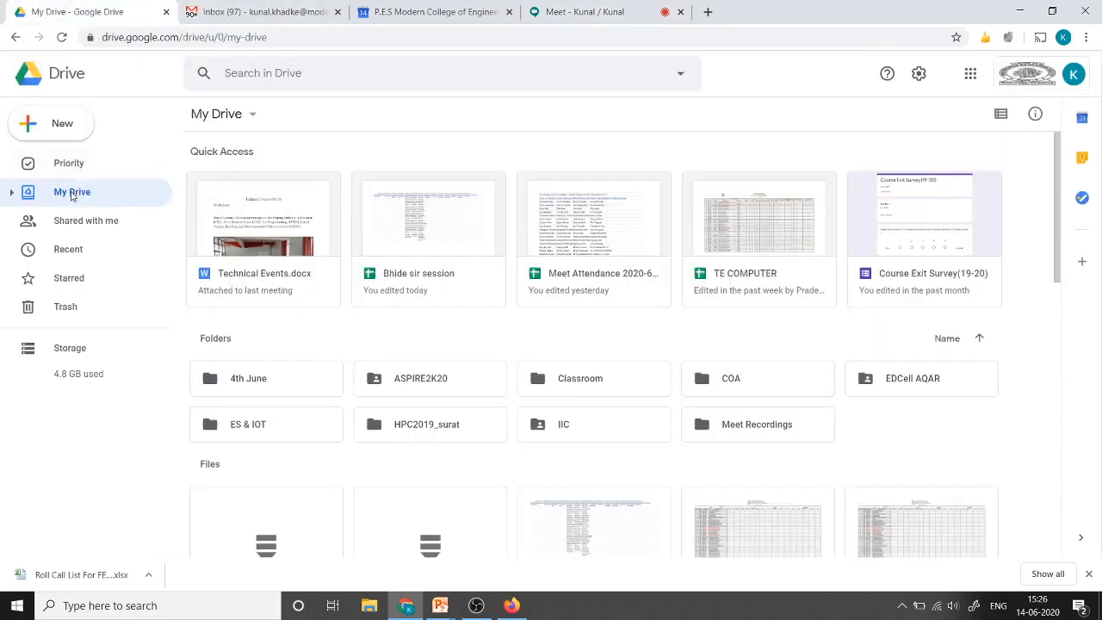
{"action": "left_click", "coordinate": [62, 38]}
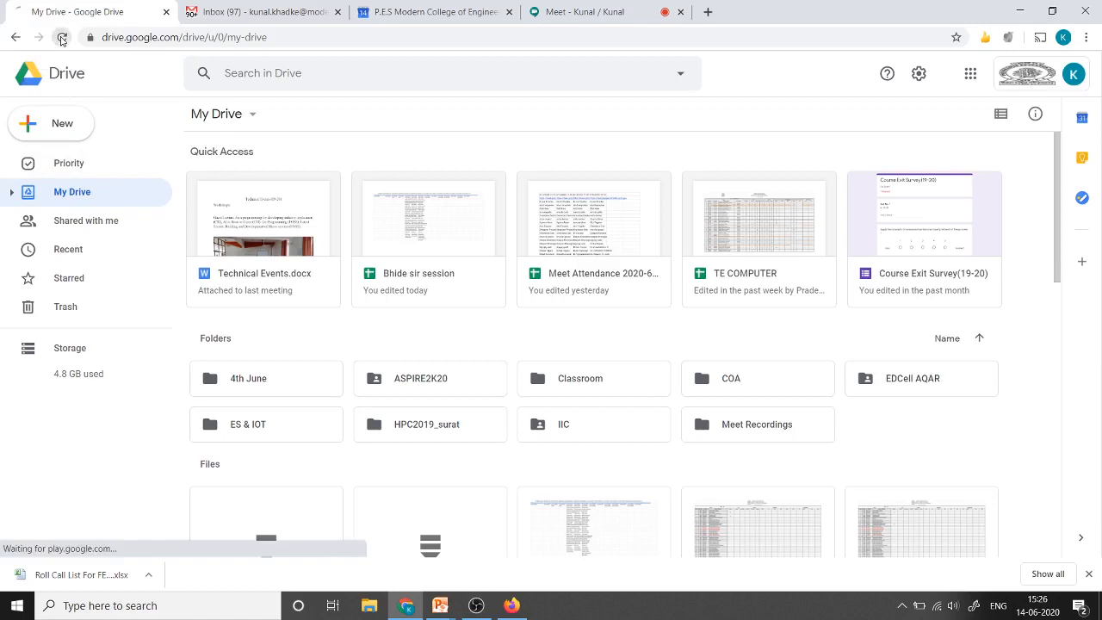
{"action": "left_click", "coordinate": [62, 37]}
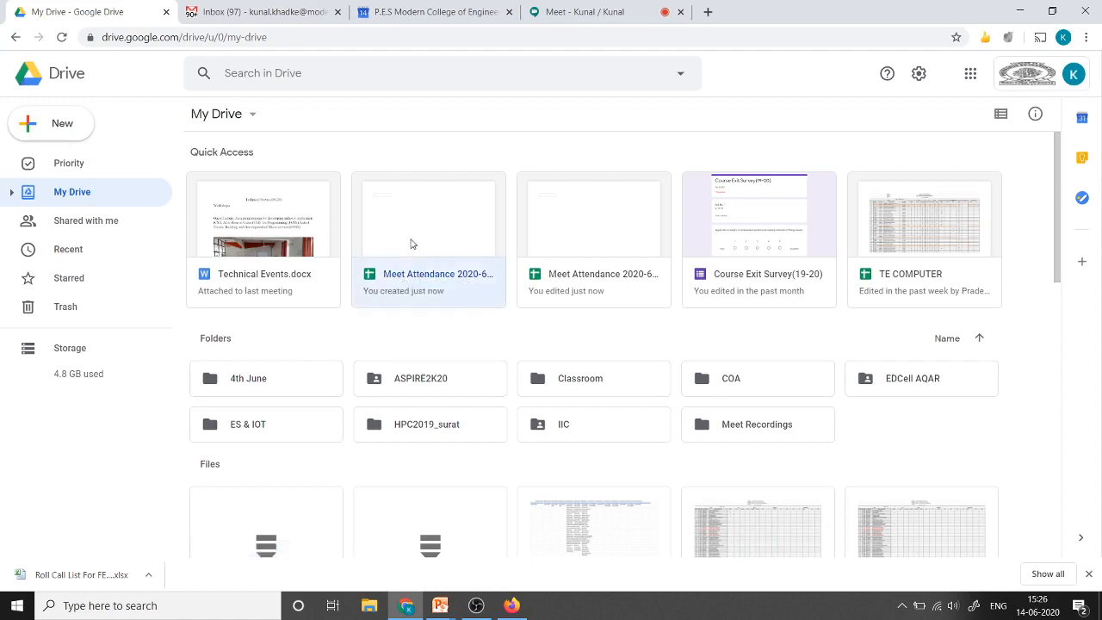
{"action": "double_click", "coordinate": [428, 217]}
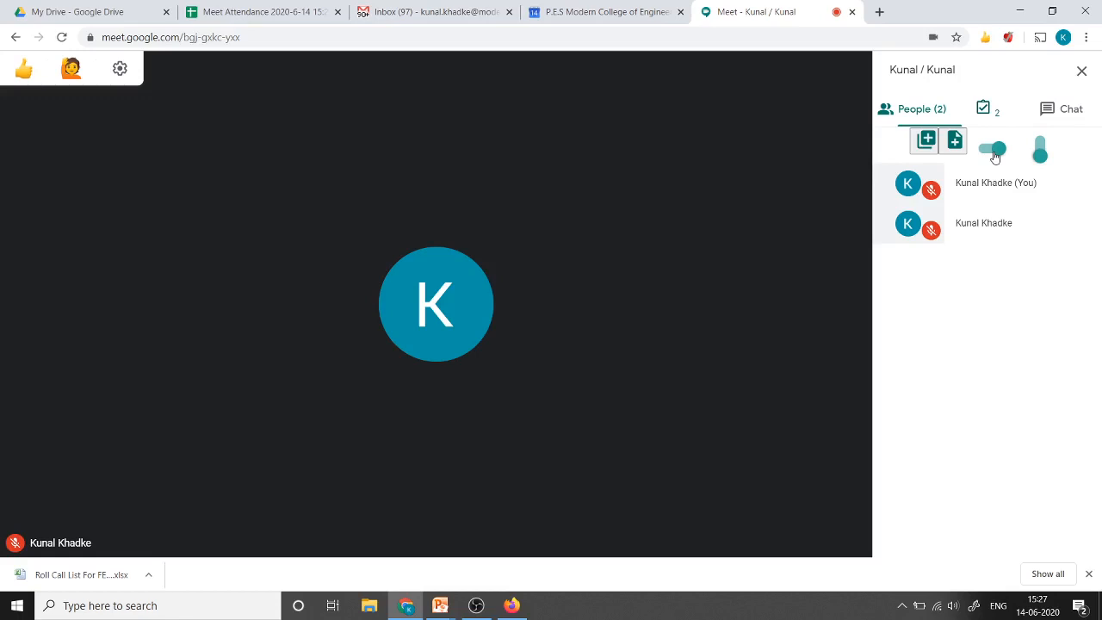
{"action": "mouse_move", "coordinate": [997, 153]}
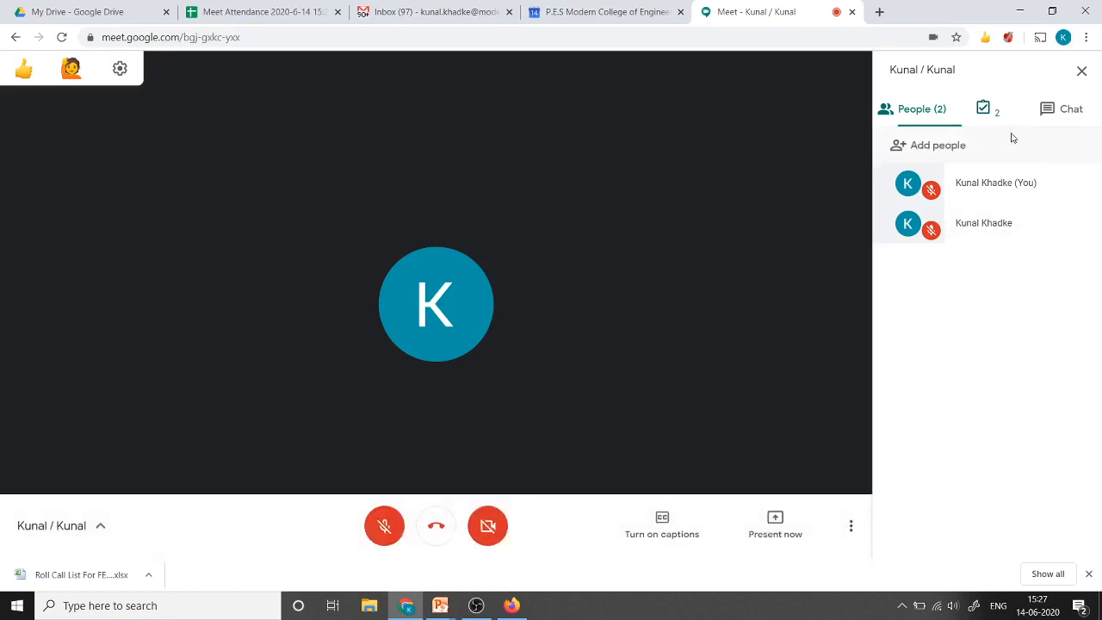
Return to the Meet call tab with both participants in the People panel.
{"action": "left_click", "coordinate": [983, 108]}
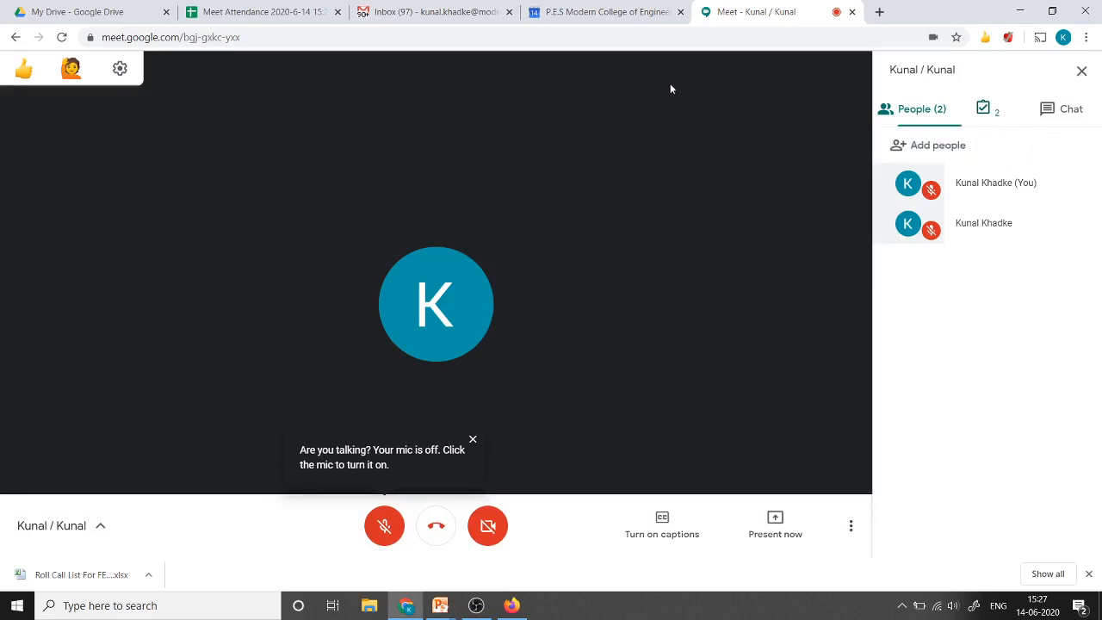
{"action": "left_click", "coordinate": [262, 10]}
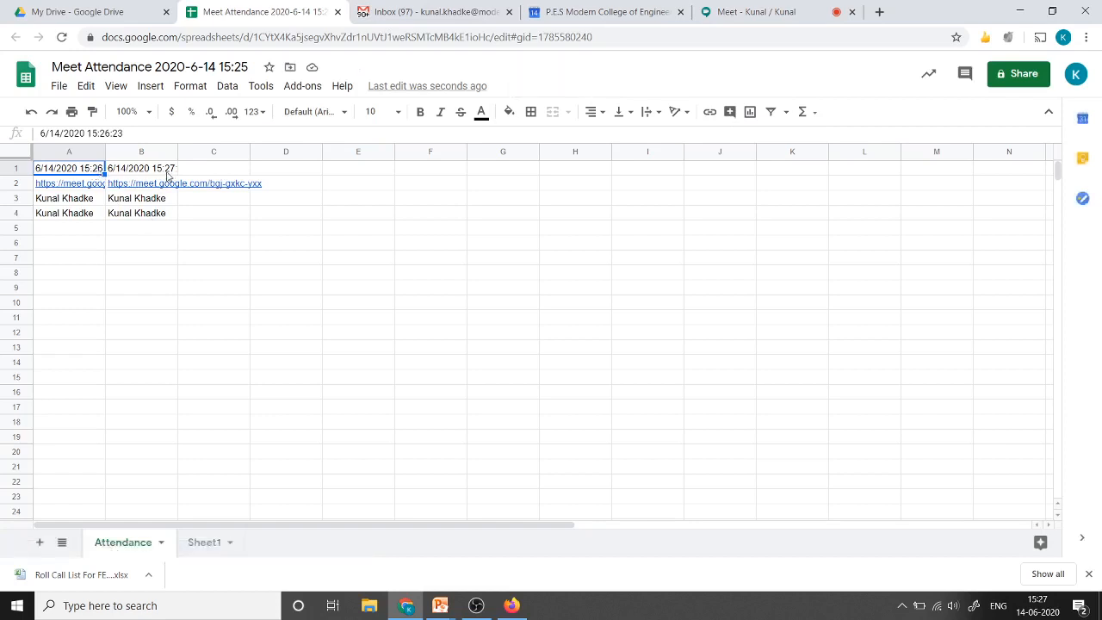
Inspect the second attendance timestamp in cell B1, then switch back to the call.
{"action": "left_click", "coordinate": [141, 169]}
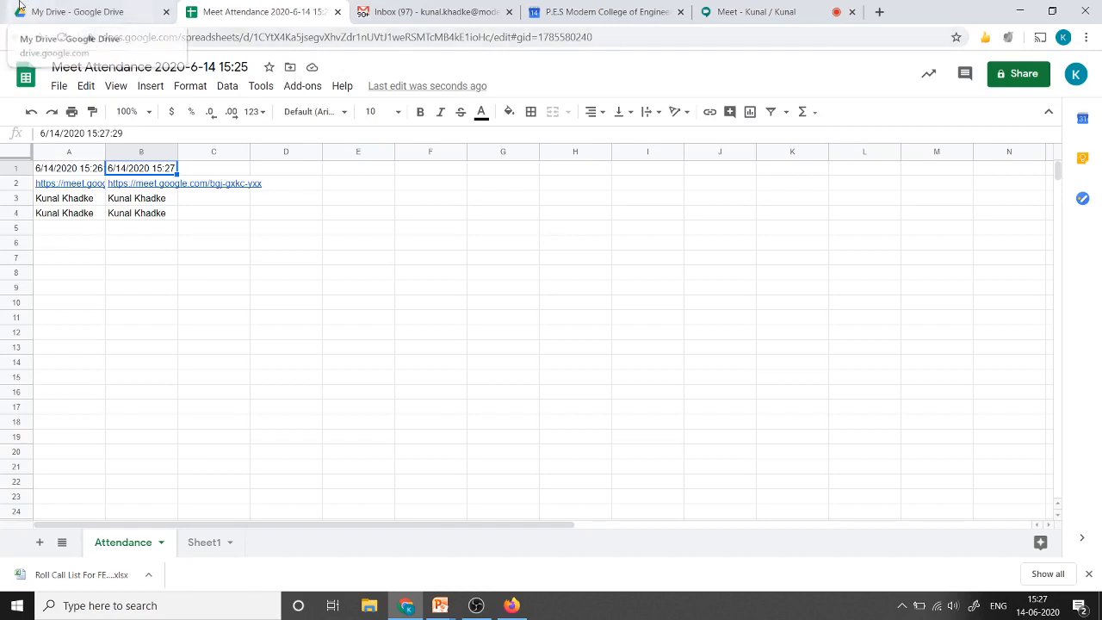
{"action": "left_click", "coordinate": [754, 11]}
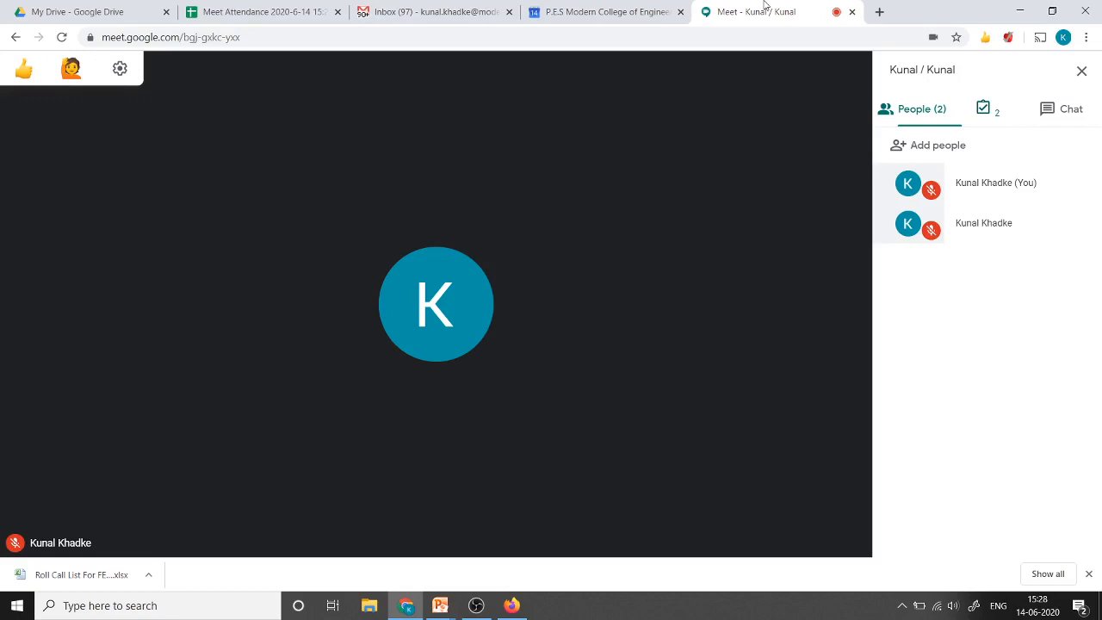
{"action": "mouse_move", "coordinate": [967, 24]}
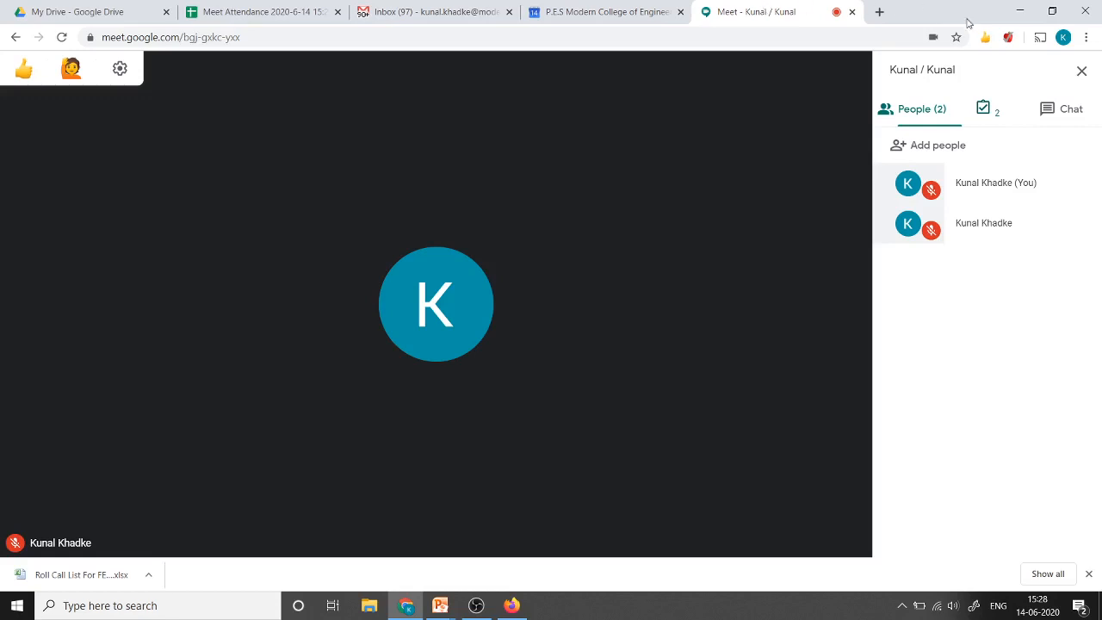